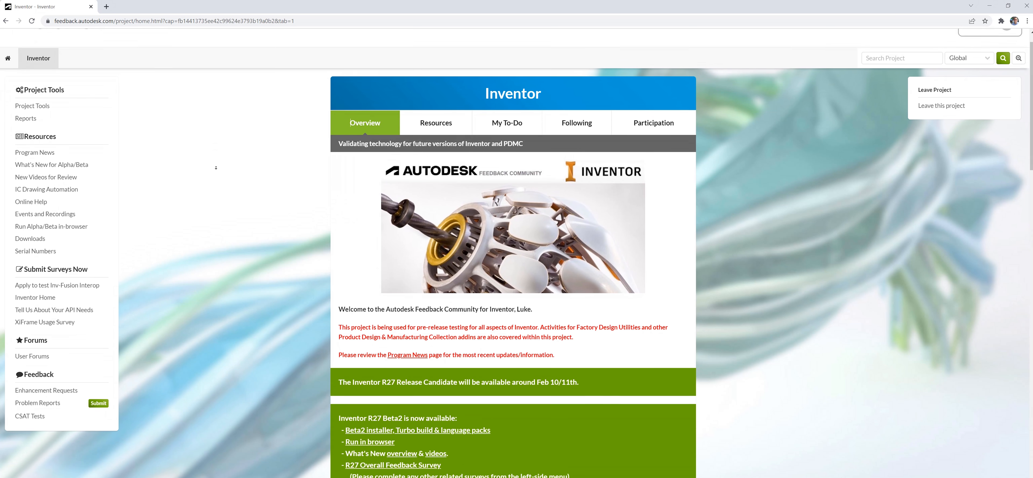
pyautogui.scroll(-3)
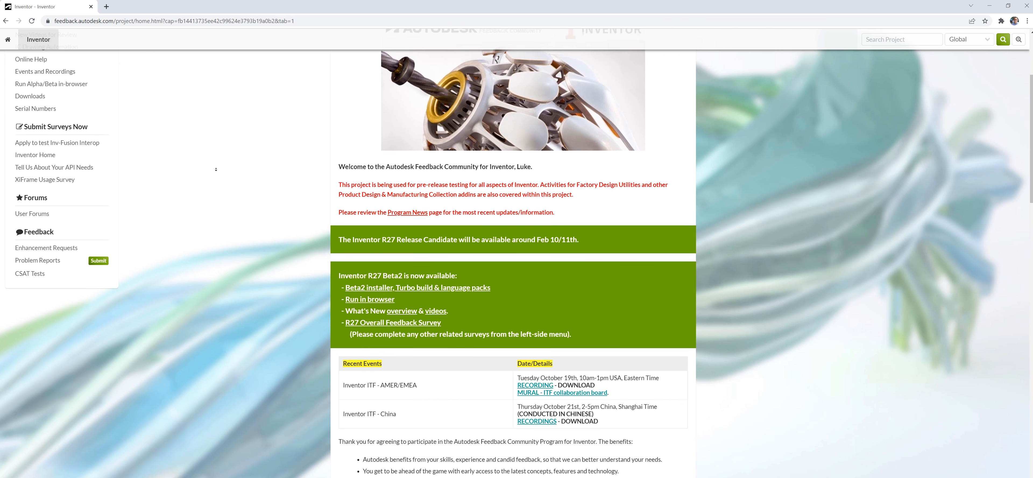